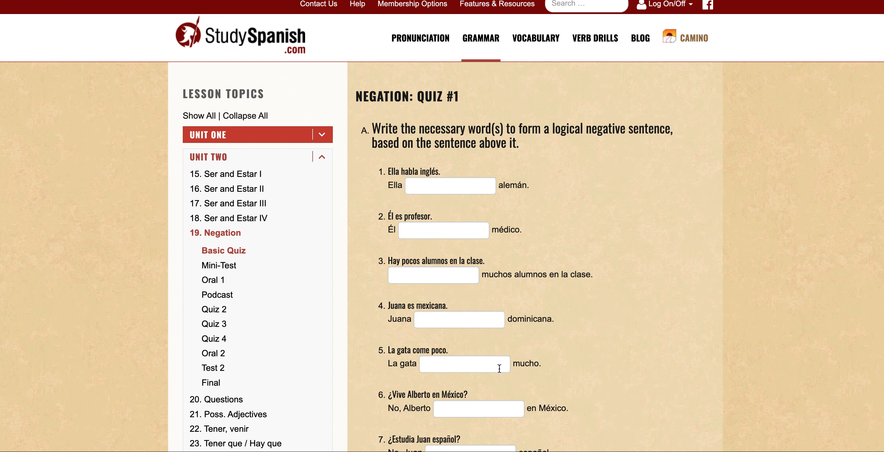
Step: Scroll down the Negation Quiz #1 page until question 15 and the questions below it are in view
{"action": "scroll", "scroll_direction": "down", "scroll_amount": 3}
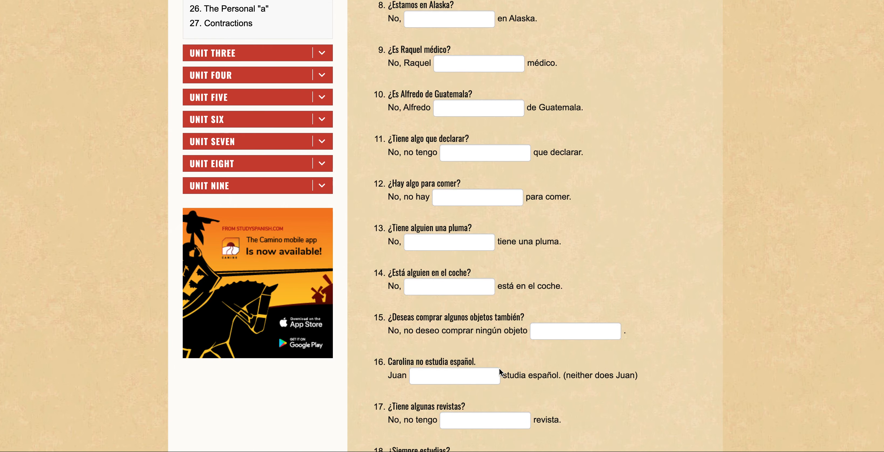
{"action": "scroll", "scroll_direction": "down", "scroll_amount": 3}
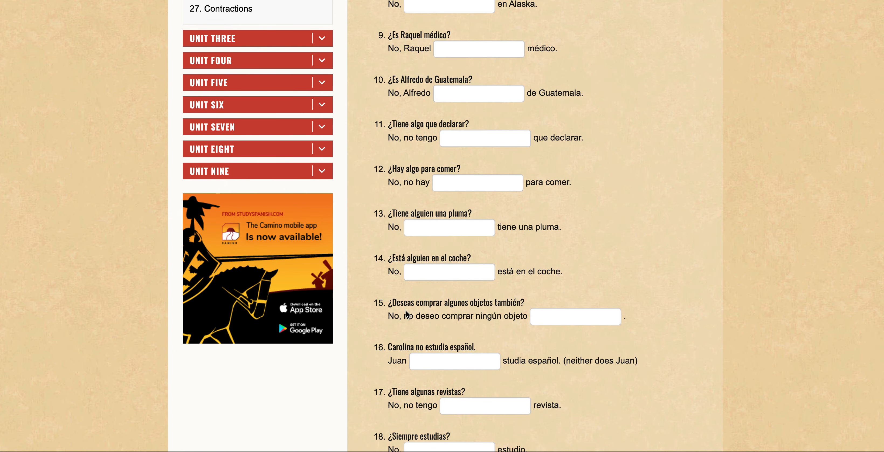
{"action": "scroll", "scroll_direction": "down", "scroll_amount": 3}
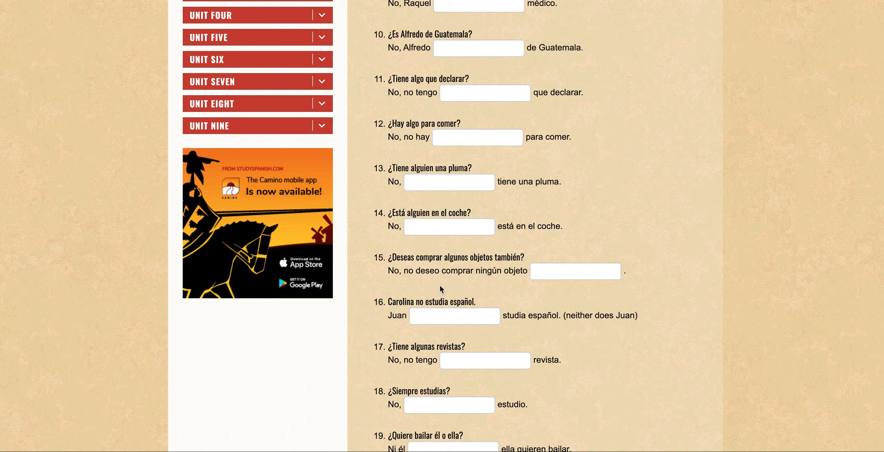
{"action": "scroll", "scroll_direction": "down", "scroll_amount": 3}
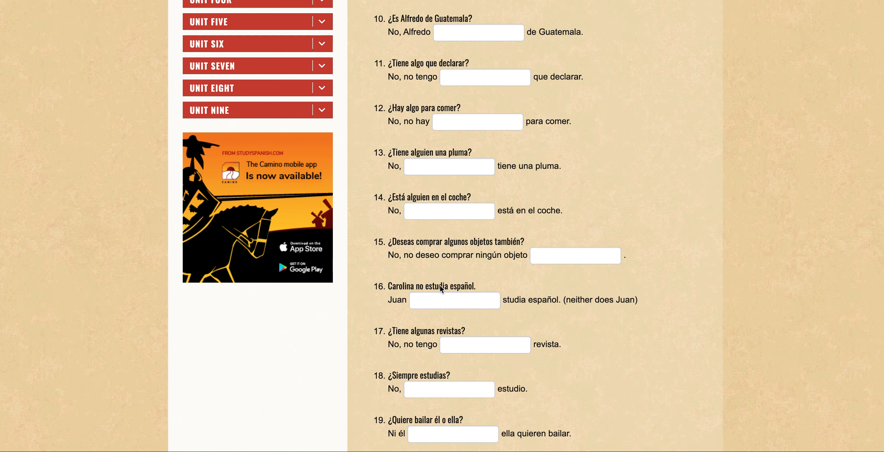
{"action": "mouse_move", "coordinate": [487, 253]}
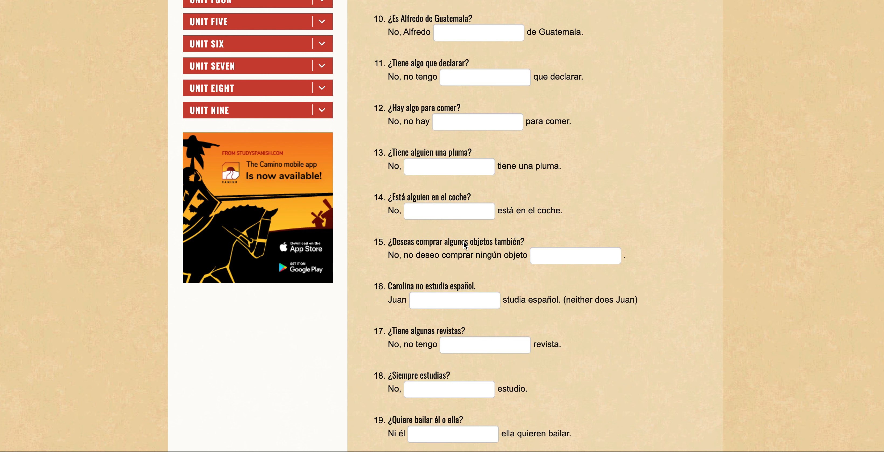
{"action": "double_click", "coordinate": [458, 241]}
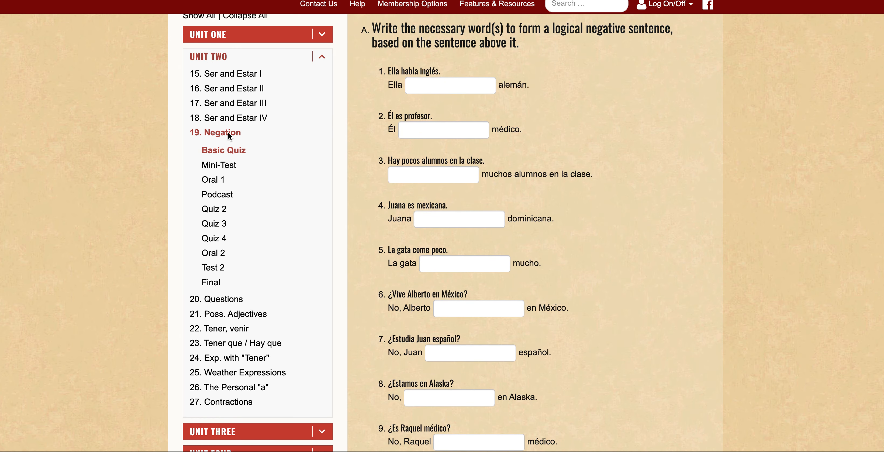
Step: Open the written Negation lesson from the sidebar and scroll down to the Ninguno(-a) examples
{"action": "left_click", "coordinate": [222, 132]}
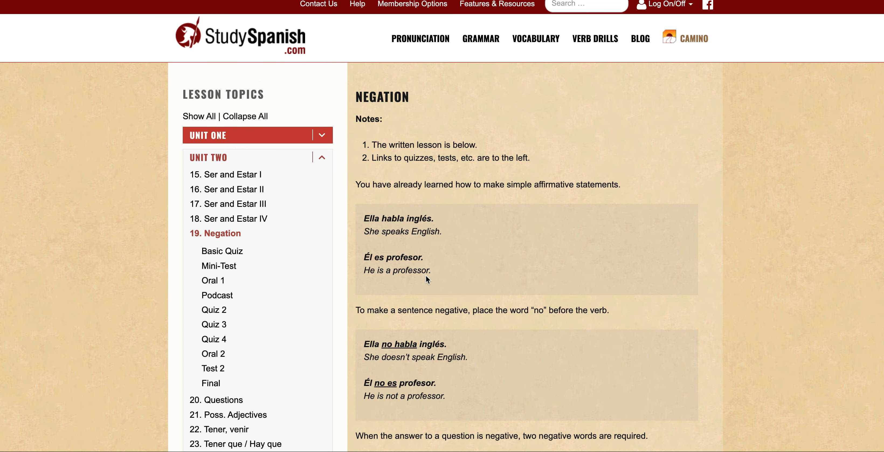
{"action": "scroll", "scroll_direction": "down", "scroll_amount": 3}
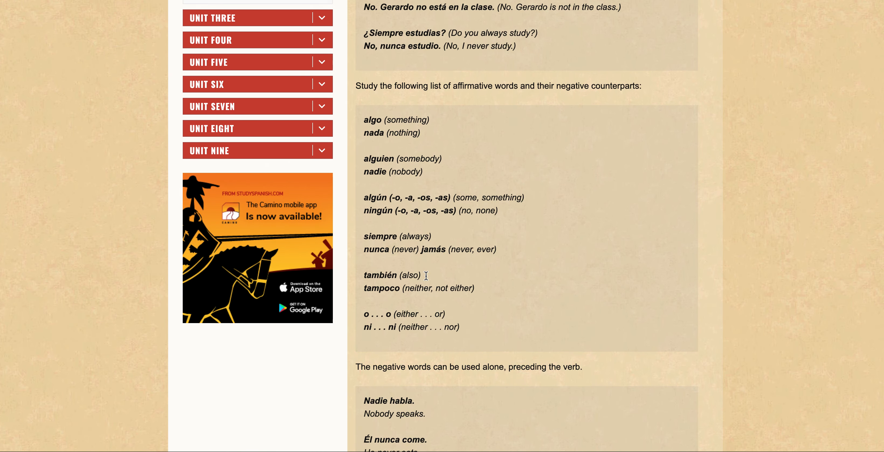
{"action": "scroll", "scroll_direction": "down", "scroll_amount": 3}
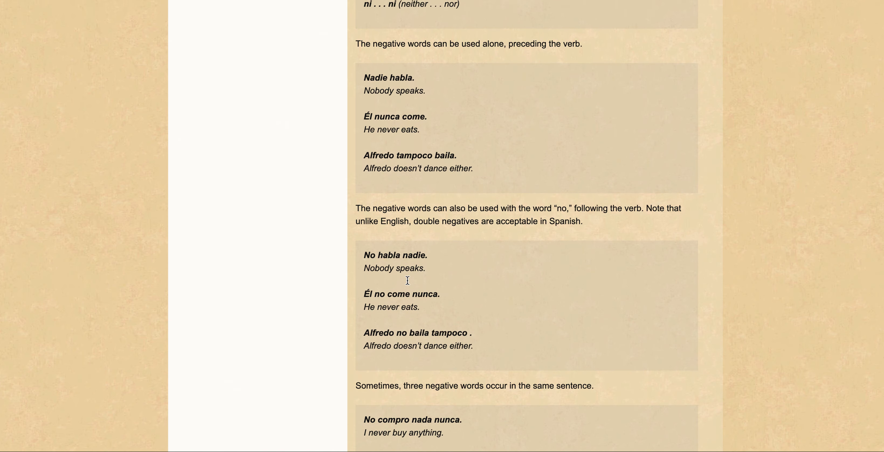
{"action": "scroll", "scroll_direction": "down", "scroll_amount": 3}
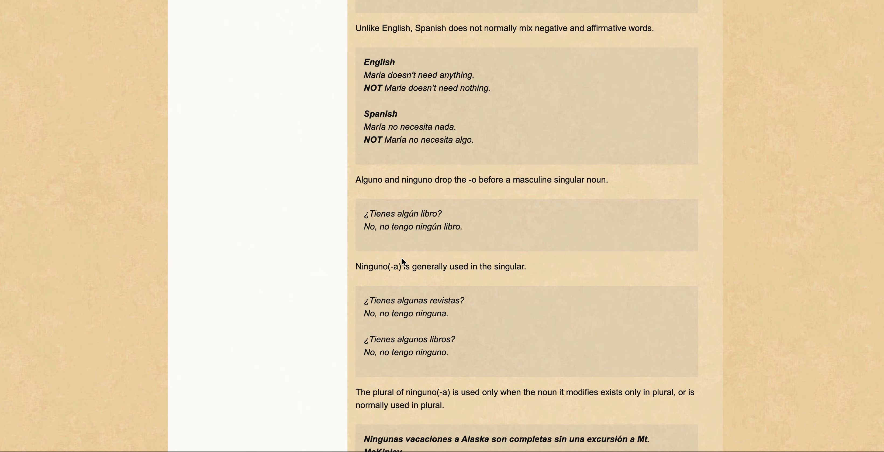
{"action": "mouse_move", "coordinate": [401, 296]}
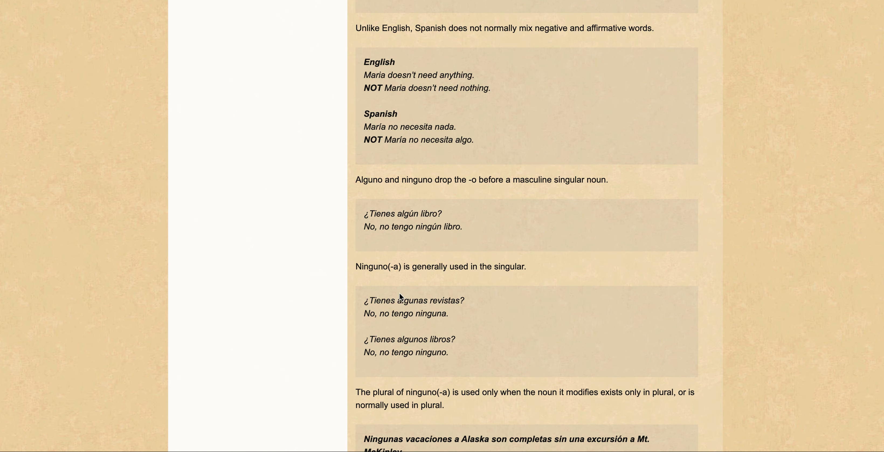
{"action": "mouse_move", "coordinate": [395, 279]}
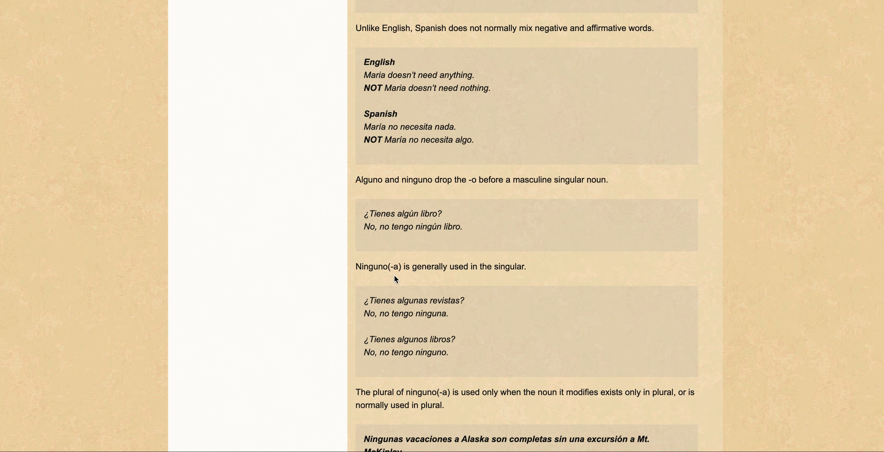
{"action": "scroll", "scroll_direction": "down", "scroll_amount": 3}
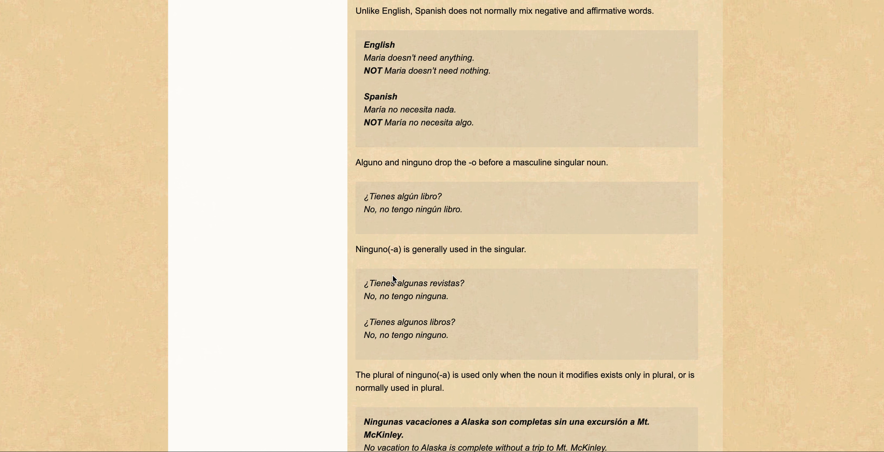
{"action": "scroll", "scroll_direction": "down", "scroll_amount": 3}
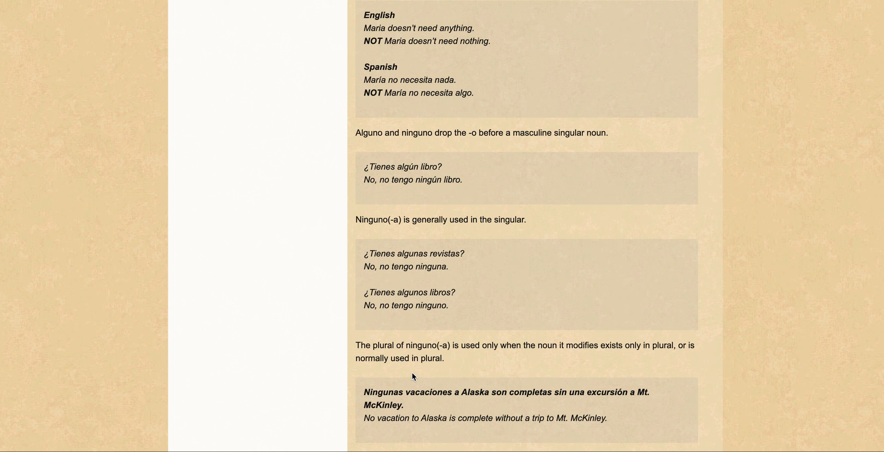
{"action": "mouse_move", "coordinate": [415, 380]}
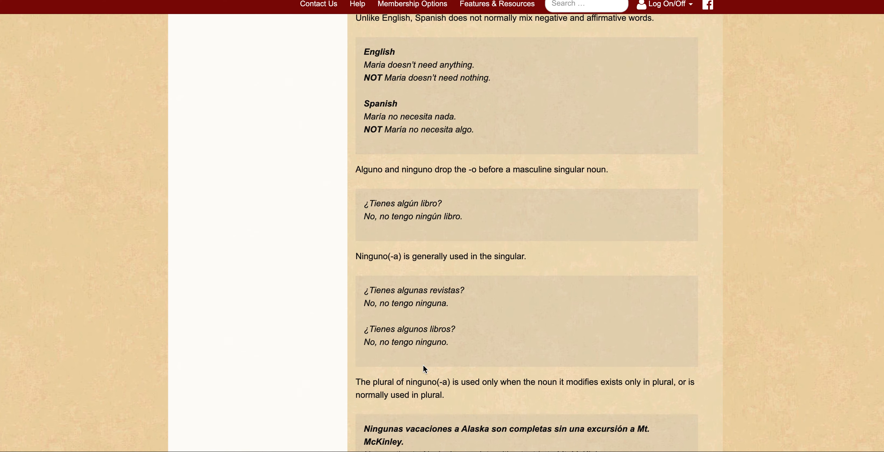
{"action": "mouse_move", "coordinate": [412, 180]}
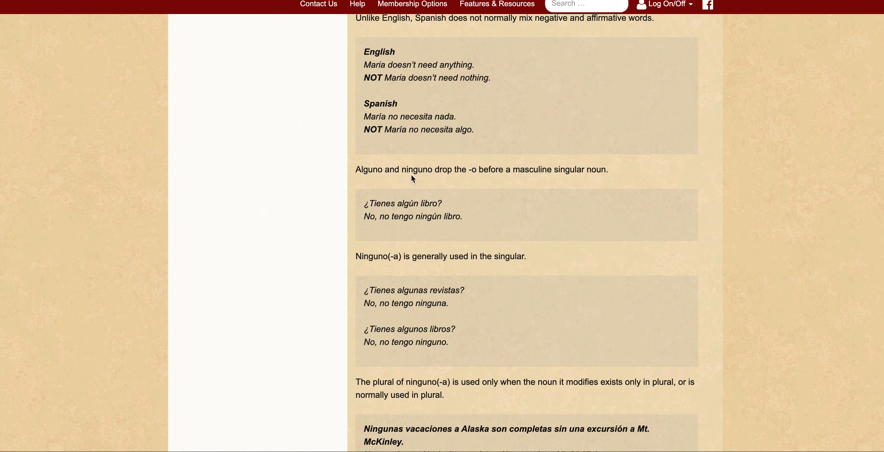
{"action": "mouse_move", "coordinate": [416, 174]}
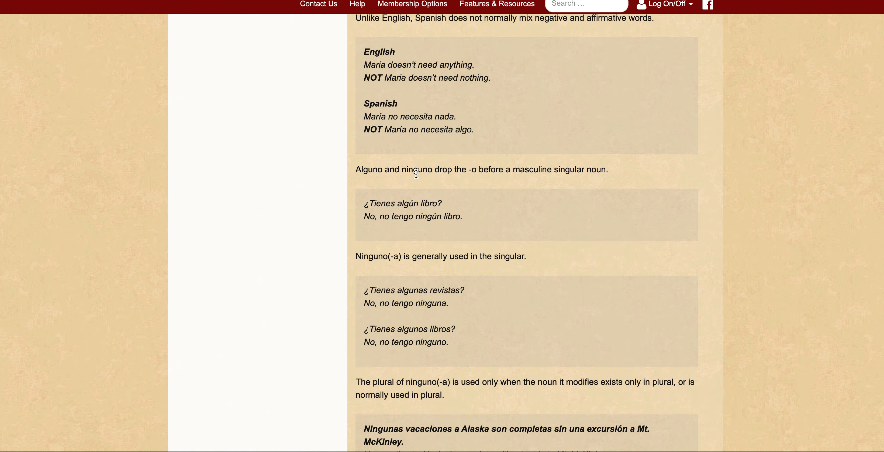
{"action": "scroll", "scroll_direction": "down", "scroll_amount": 3}
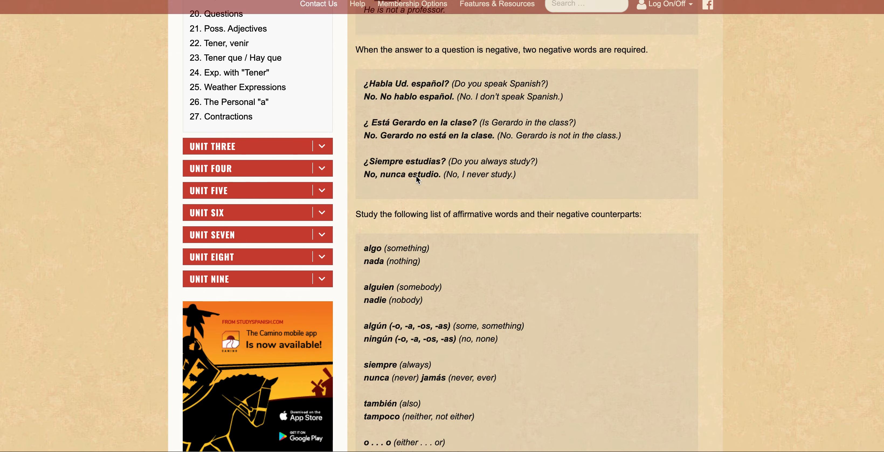
Step: Scroll the Negation lesson so the affirmative–negative word list shows fully, down to ni… ni
{"action": "scroll", "scroll_direction": "down", "scroll_amount": 3}
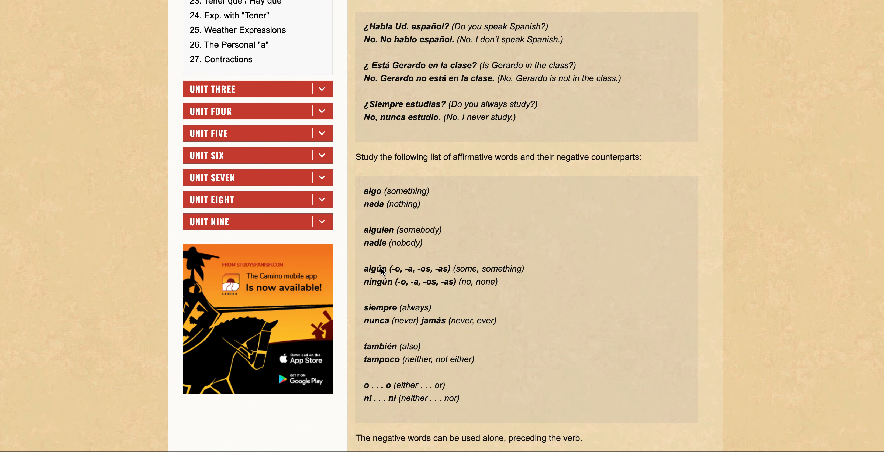
{"action": "mouse_move", "coordinate": [392, 297]}
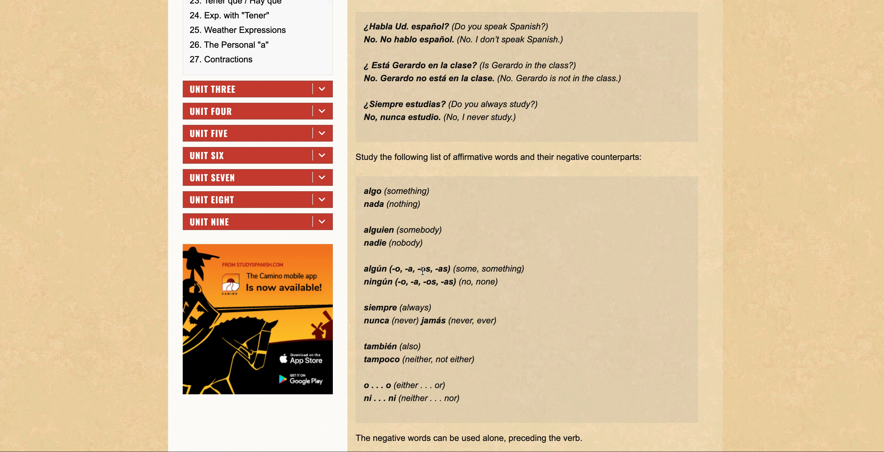
{"action": "mouse_move", "coordinate": [397, 273]}
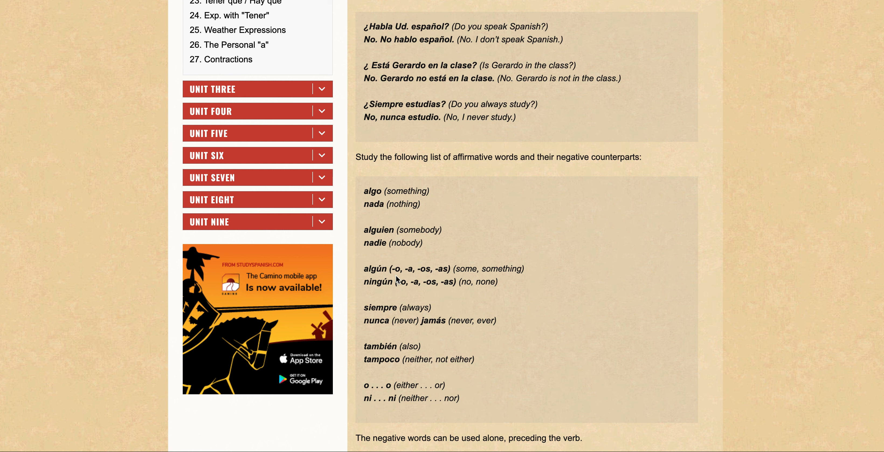
{"action": "mouse_move", "coordinate": [420, 273]}
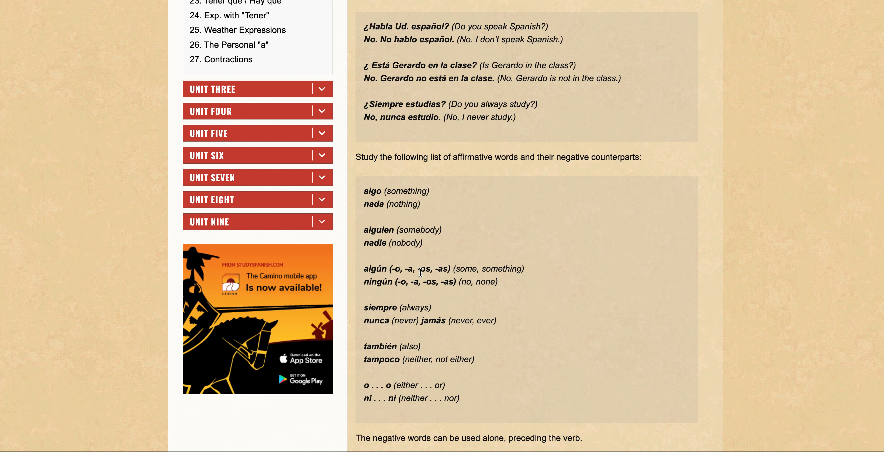
{"action": "mouse_move", "coordinate": [428, 293]}
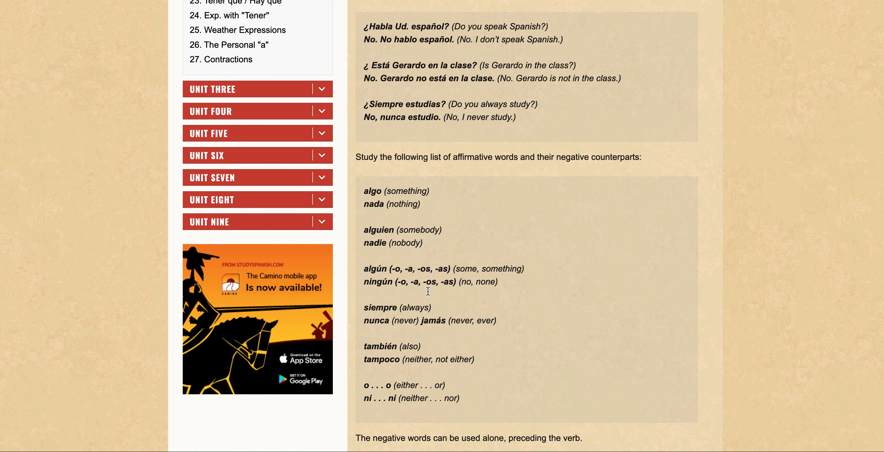
{"action": "mouse_move", "coordinate": [394, 271]}
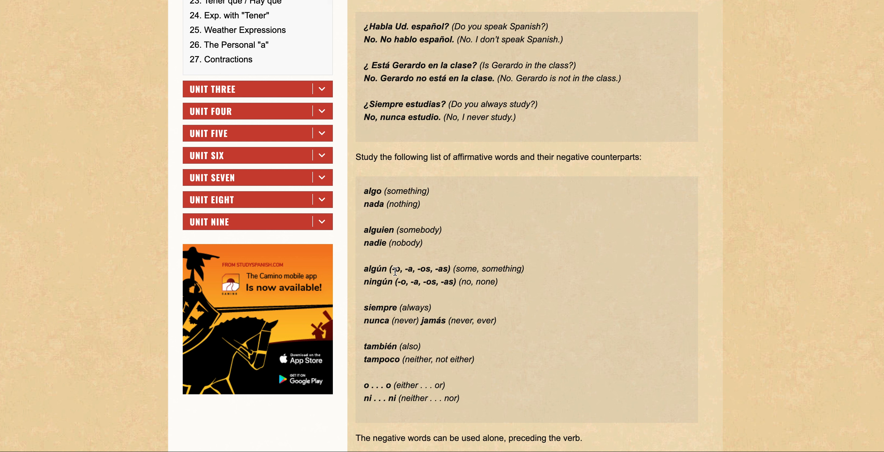
{"action": "mouse_move", "coordinate": [412, 276]}
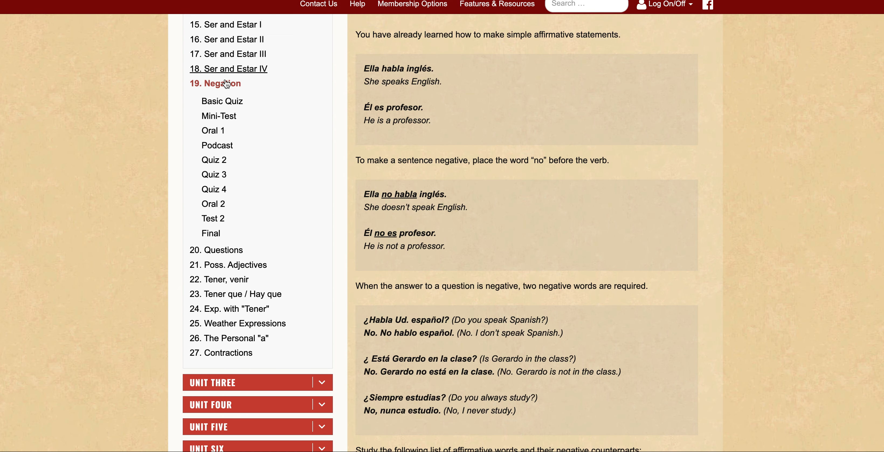
{"action": "mouse_move", "coordinate": [232, 102]}
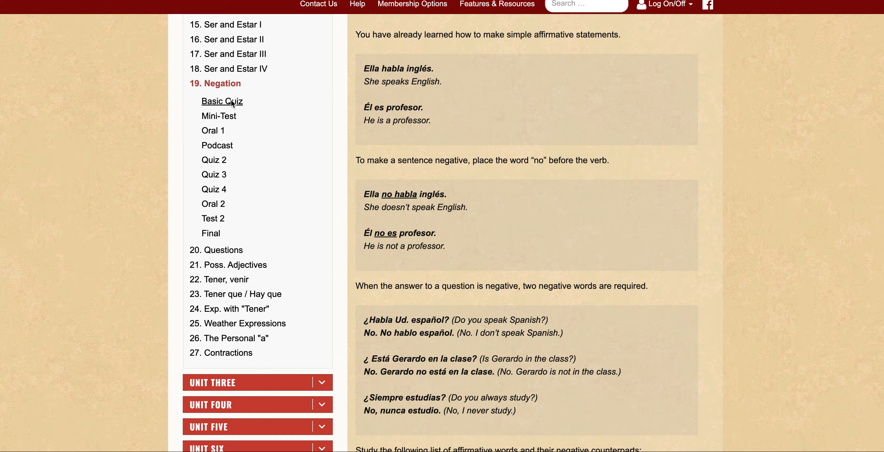
{"action": "left_click", "coordinate": [222, 101]}
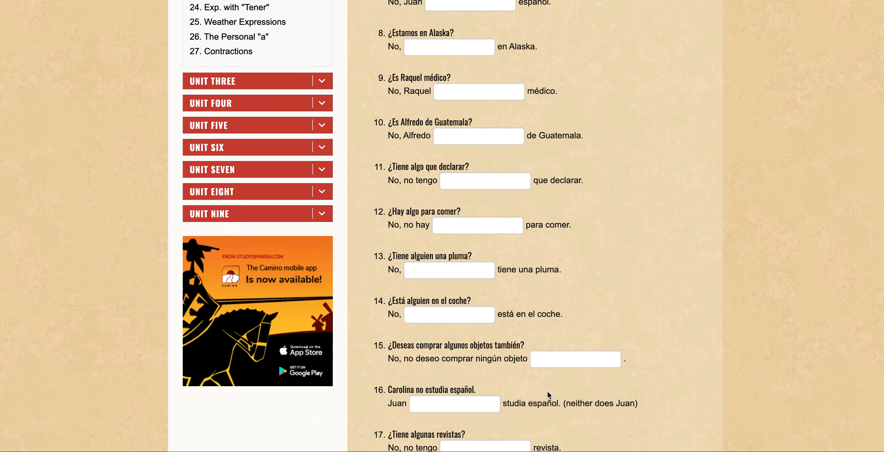
{"action": "scroll", "scroll_direction": "down", "scroll_amount": 3}
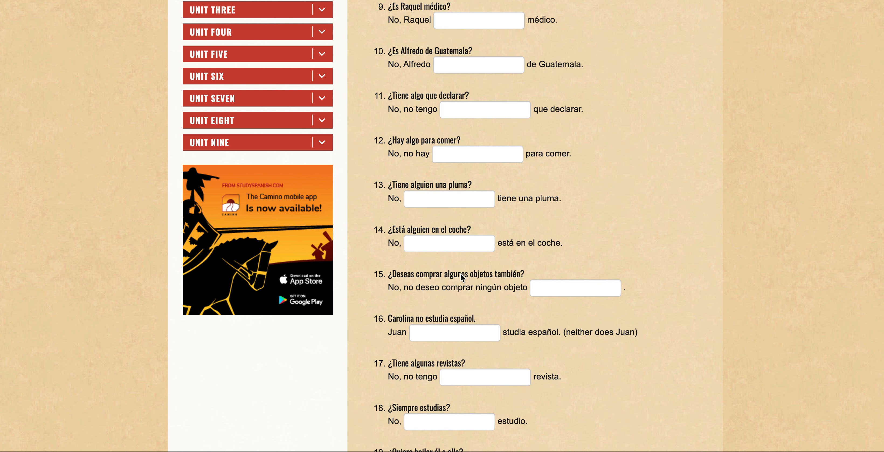
{"action": "mouse_move", "coordinate": [493, 307]}
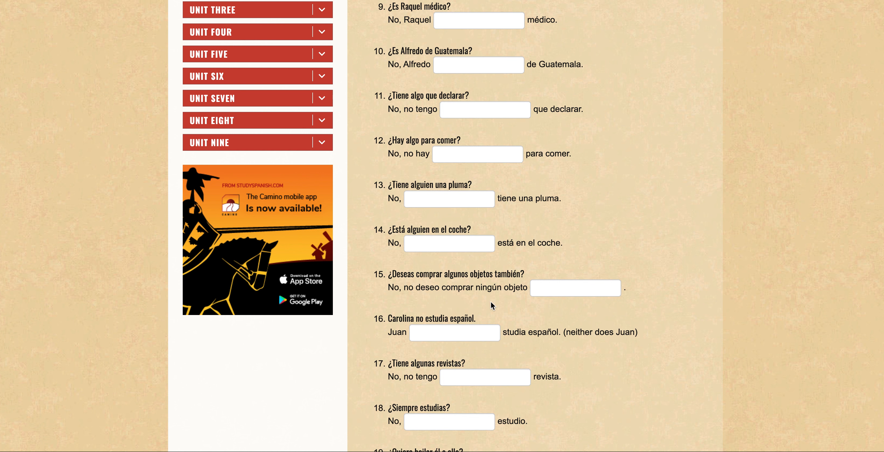
{"action": "mouse_move", "coordinate": [494, 299]}
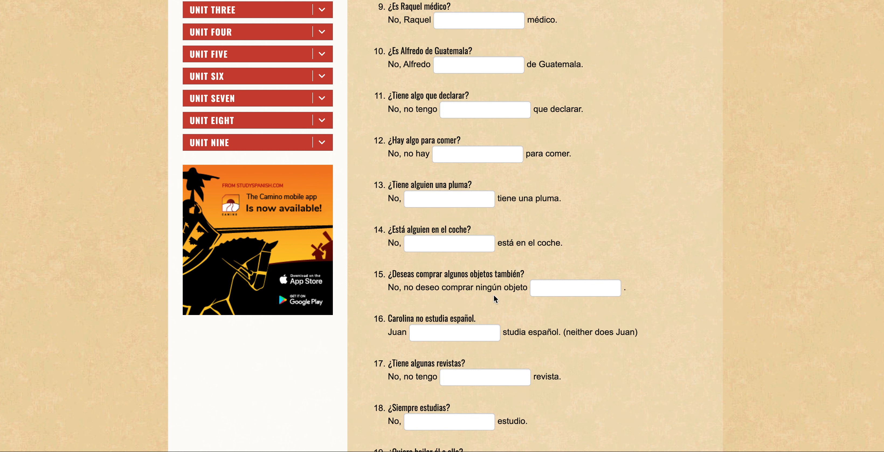
{"action": "mouse_move", "coordinate": [472, 289]}
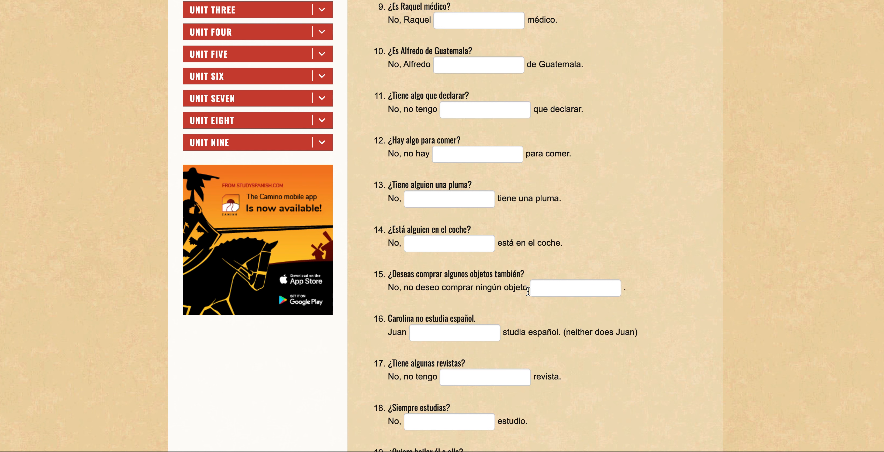
{"action": "mouse_move", "coordinate": [481, 300]}
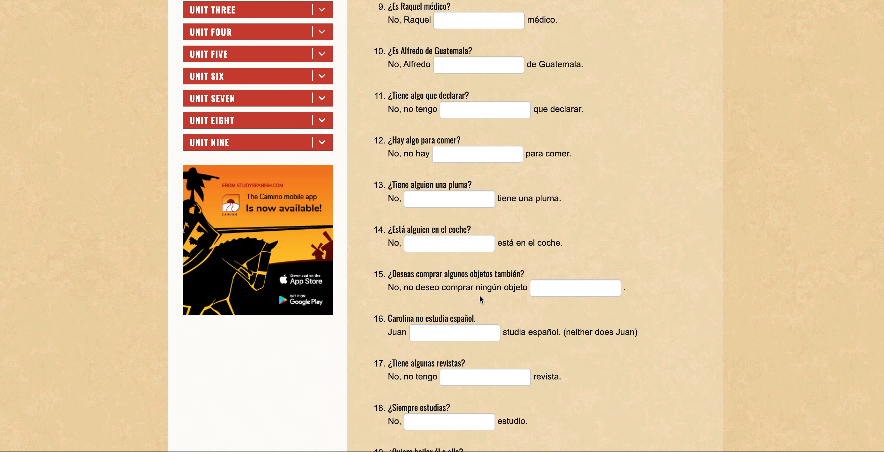
{"action": "mouse_move", "coordinate": [517, 298]}
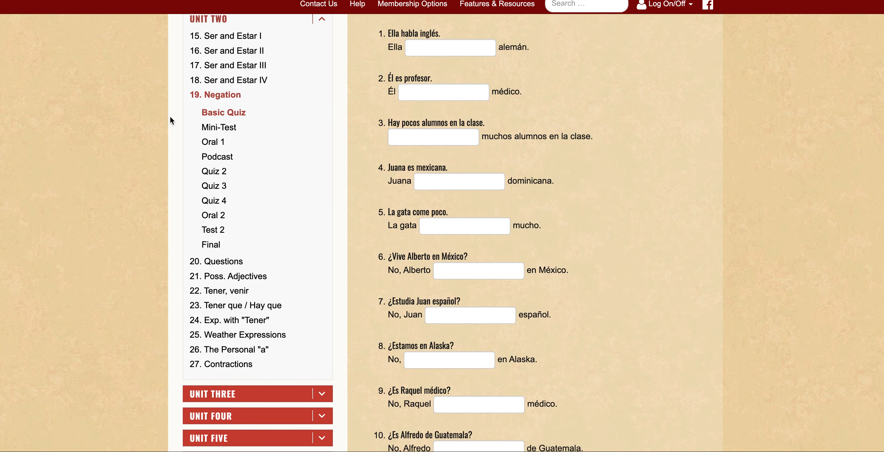
{"action": "mouse_move", "coordinate": [237, 117]}
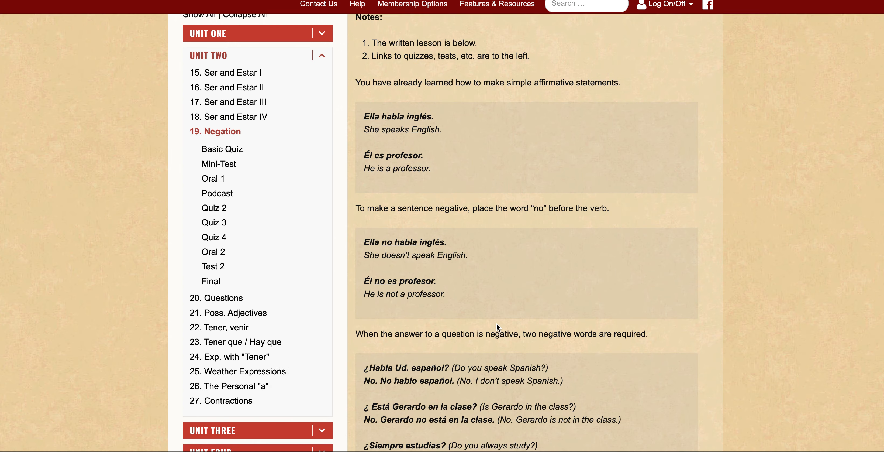
Step: Scroll the Negation lesson down to the affirmative–negative word list with también
{"action": "scroll", "scroll_direction": "down", "scroll_amount": 3}
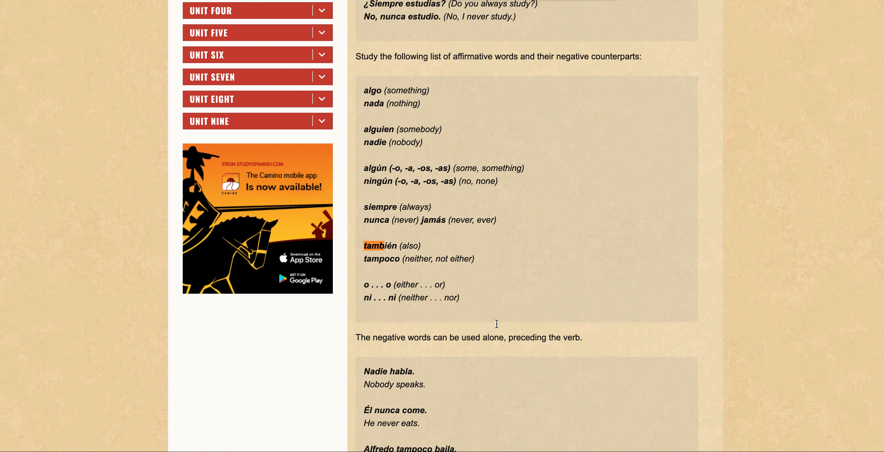
{"action": "mouse_move", "coordinate": [387, 176]}
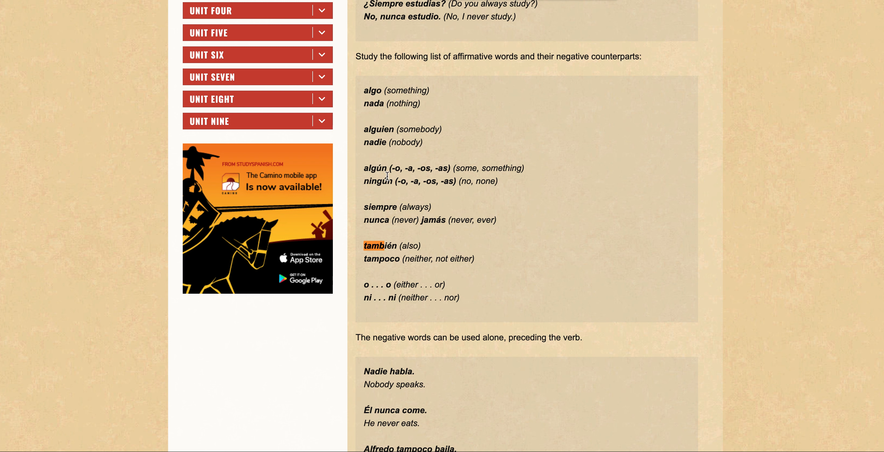
{"action": "mouse_move", "coordinate": [413, 181]}
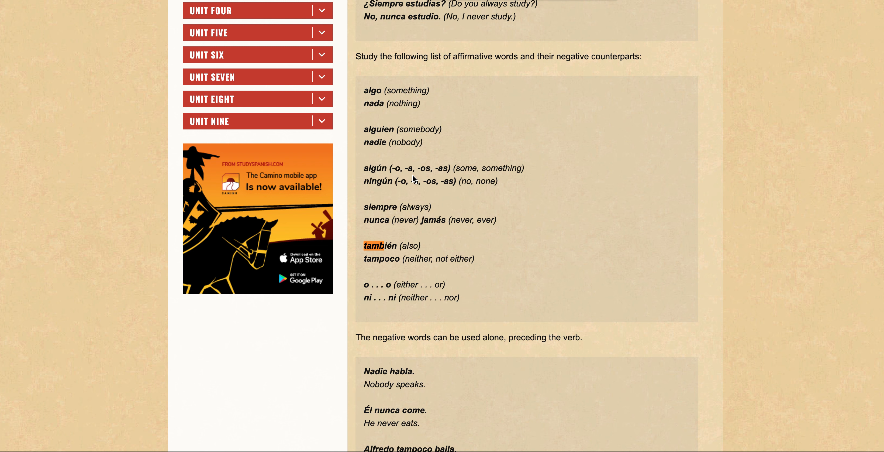
{"action": "mouse_move", "coordinate": [476, 192]}
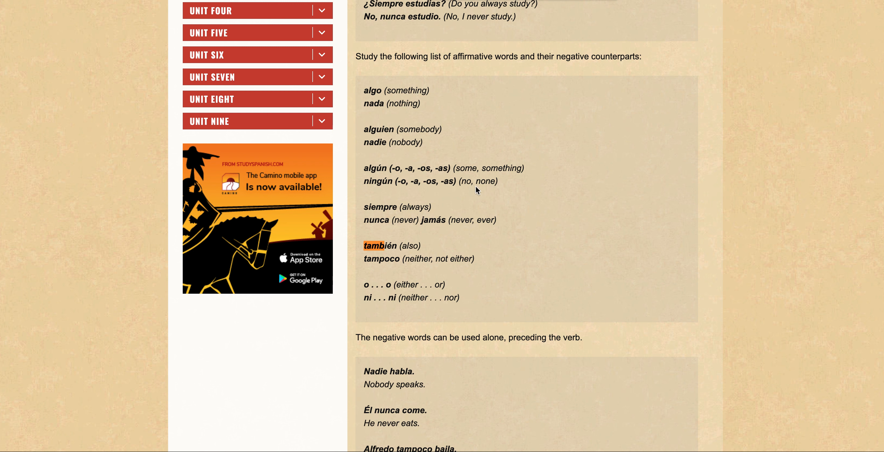
{"action": "mouse_move", "coordinate": [432, 247]}
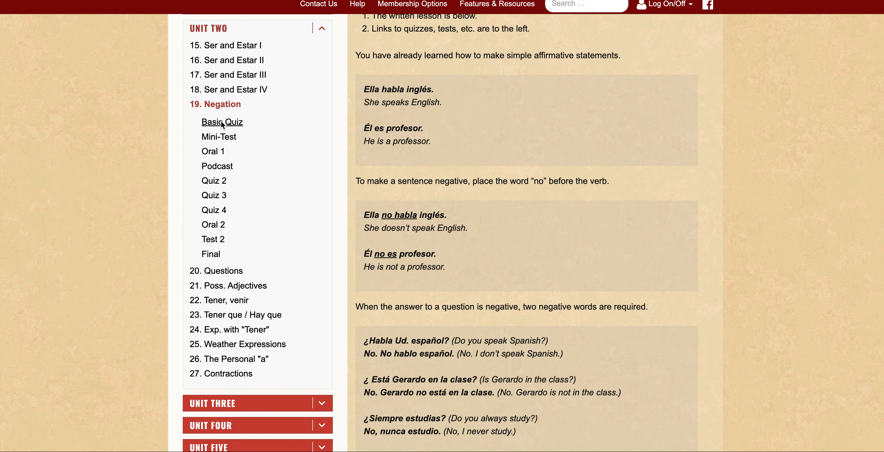
Step: Return to the Negation Basic Quiz from the sidebar and scroll toward question 15
{"action": "left_click", "coordinate": [222, 122]}
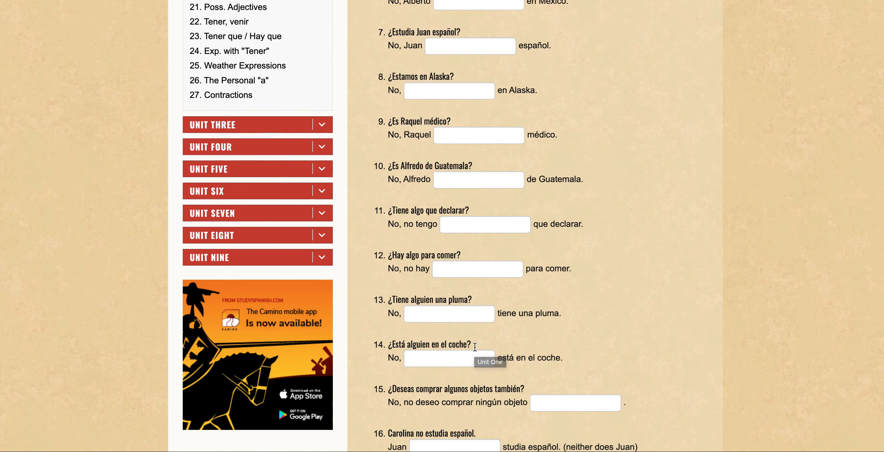
{"action": "scroll", "scroll_direction": "down", "scroll_amount": 3}
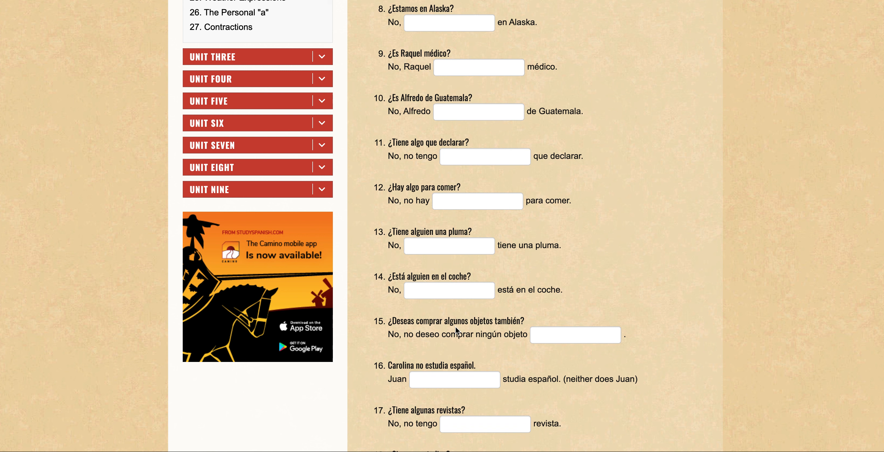
{"action": "mouse_move", "coordinate": [414, 355]}
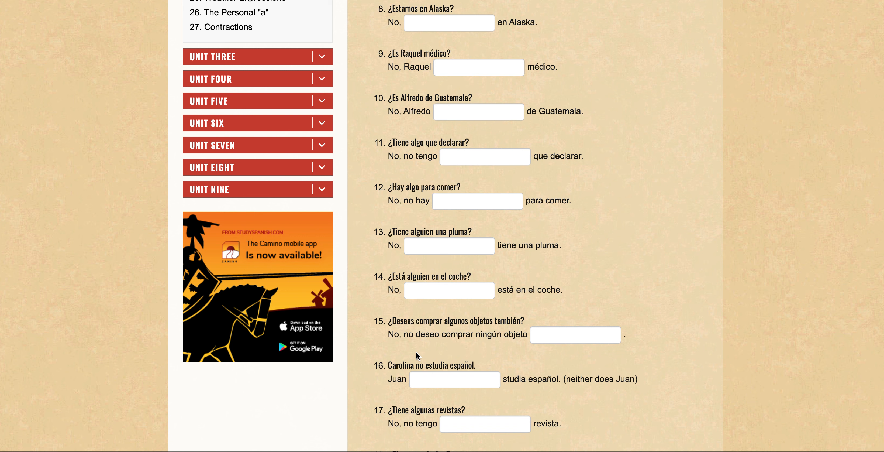
{"action": "mouse_move", "coordinate": [491, 349]}
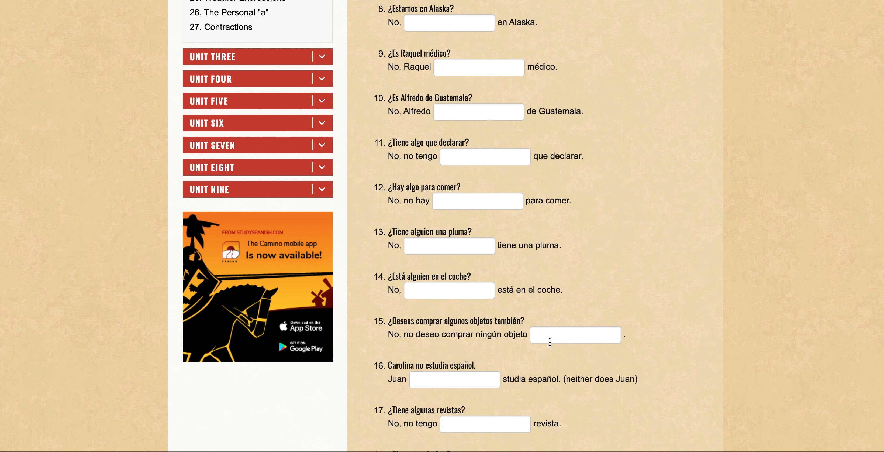
{"action": "mouse_move", "coordinate": [523, 323]}
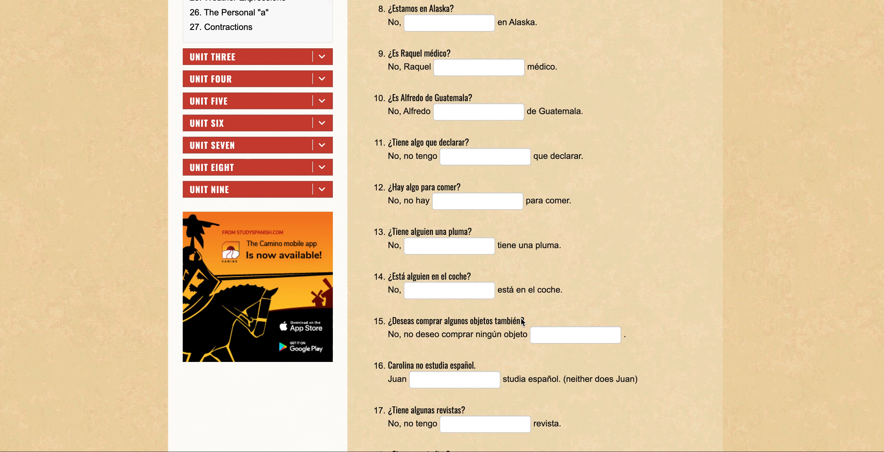
{"action": "mouse_move", "coordinate": [495, 329]}
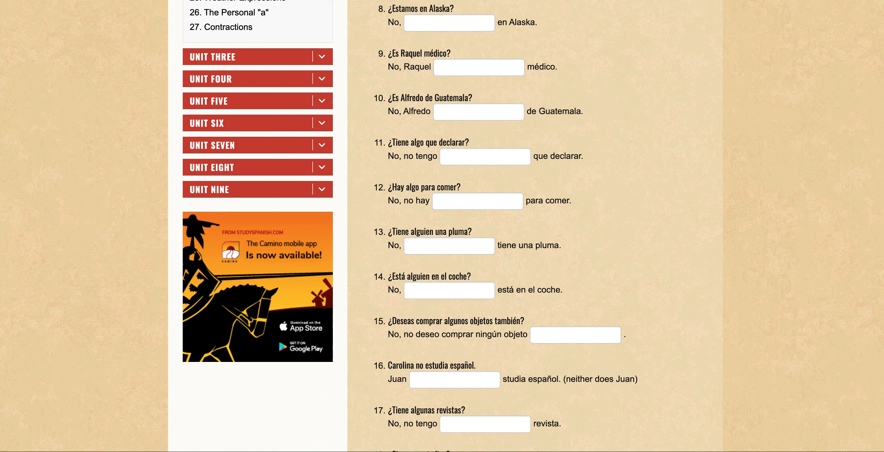
{"action": "mouse_move", "coordinate": [605, 170]}
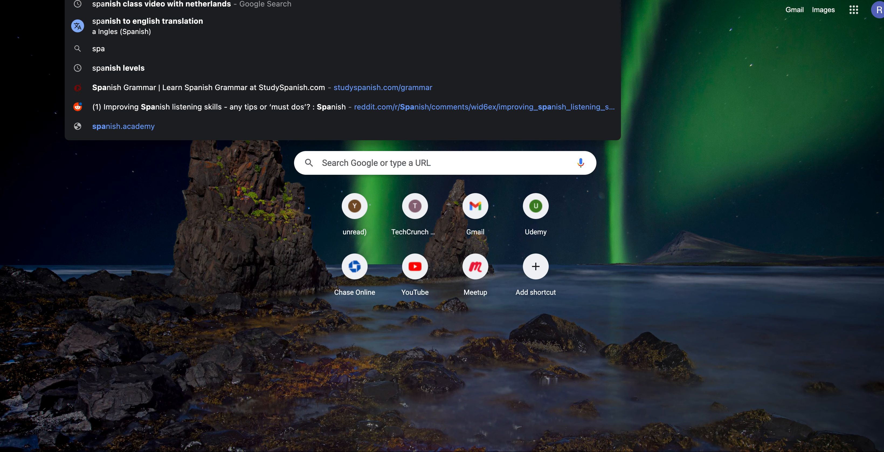
{"action": "mouse_move", "coordinate": [419, 49]}
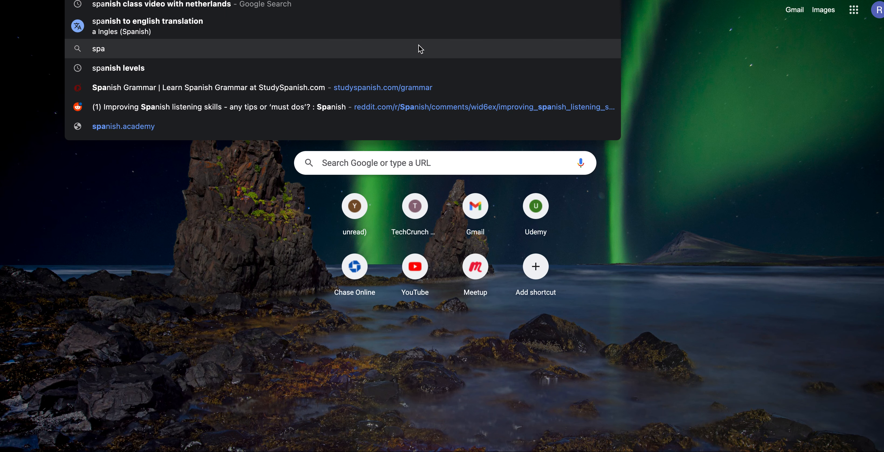
{"action": "mouse_move", "coordinate": [271, 32]}
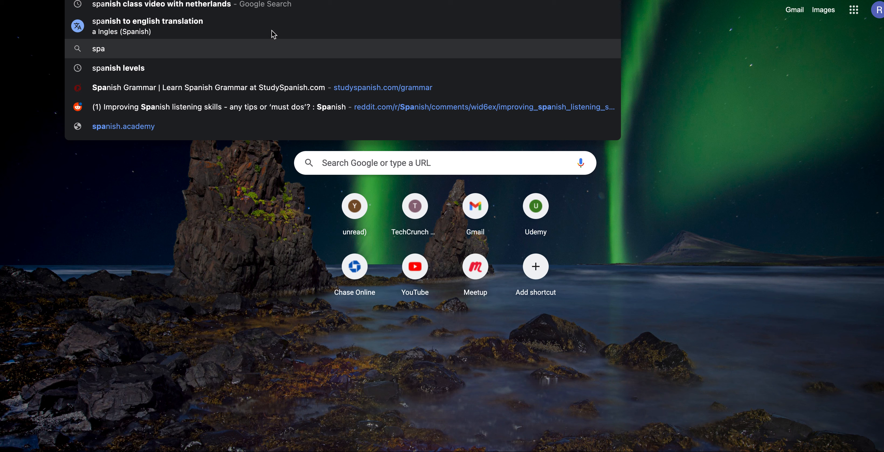
{"action": "mouse_move", "coordinate": [207, 36]}
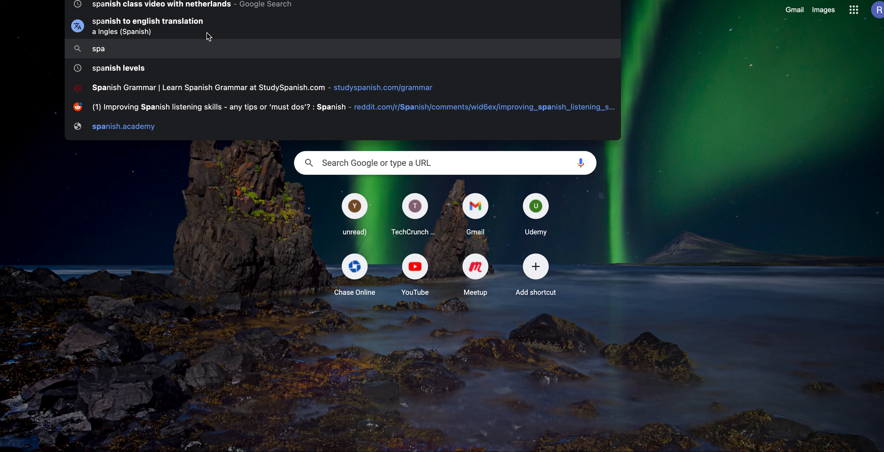
Step: Translate question 15's sentence Spanish to English in Google, then trim the input to '¿Deseas'
{"action": "left_click", "coordinate": [147, 21]}
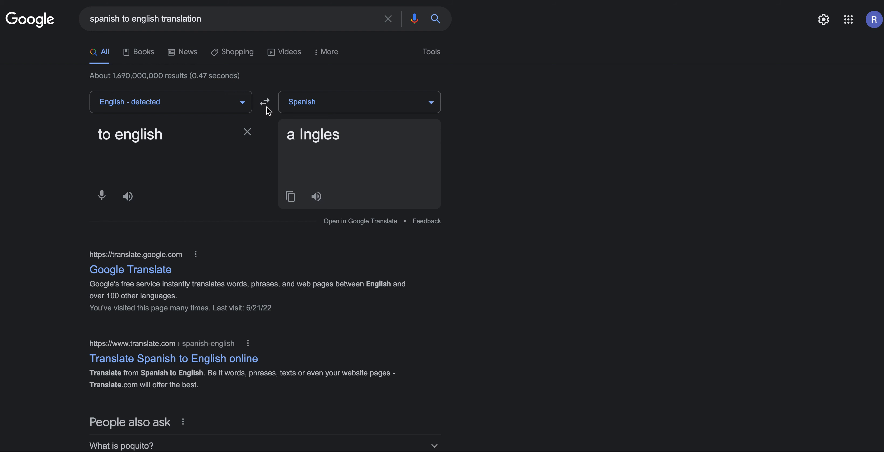
{"action": "left_click", "coordinate": [264, 102]}
{"action": "type", "text": "¿Deseas comprar algunos objetos también"}
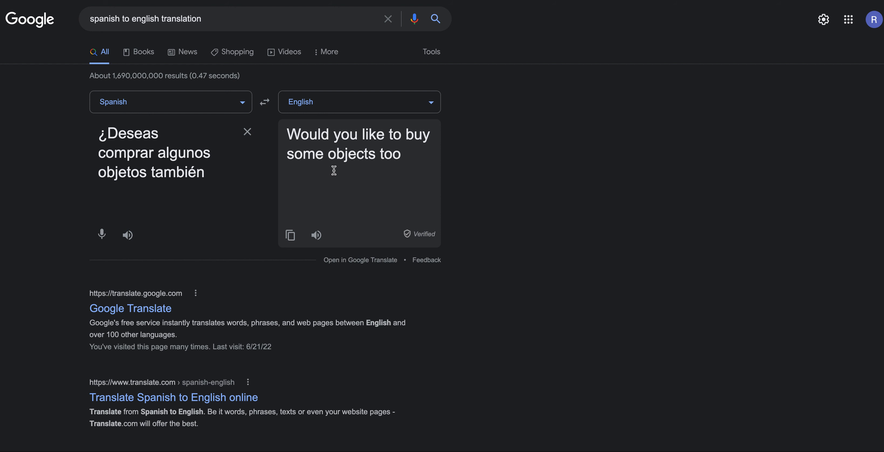
{"action": "mouse_move", "coordinate": [212, 157]}
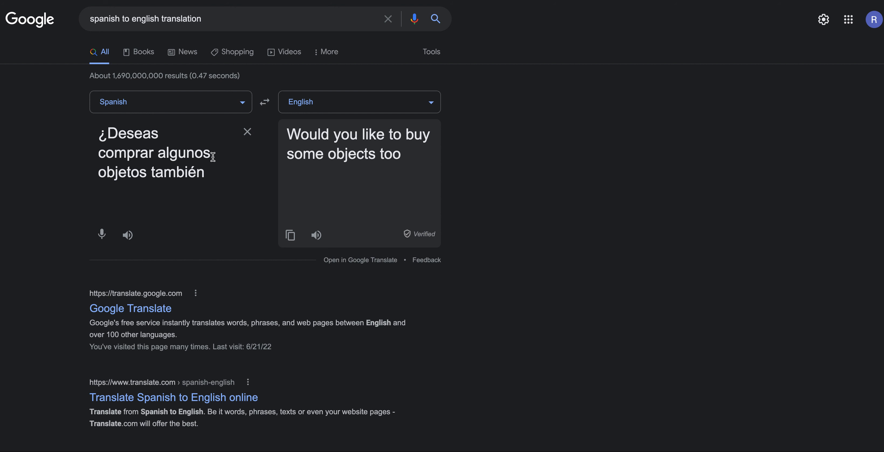
{"action": "mouse_move", "coordinate": [356, 150]}
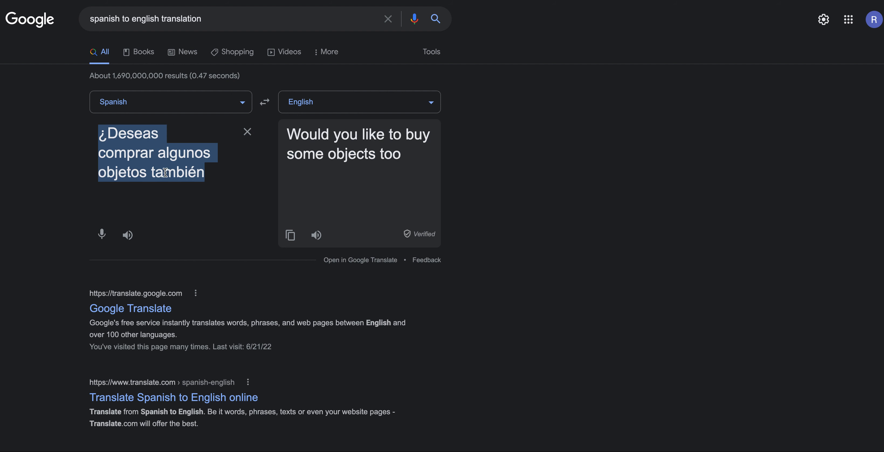
{"action": "left_click", "coordinate": [98, 153]}
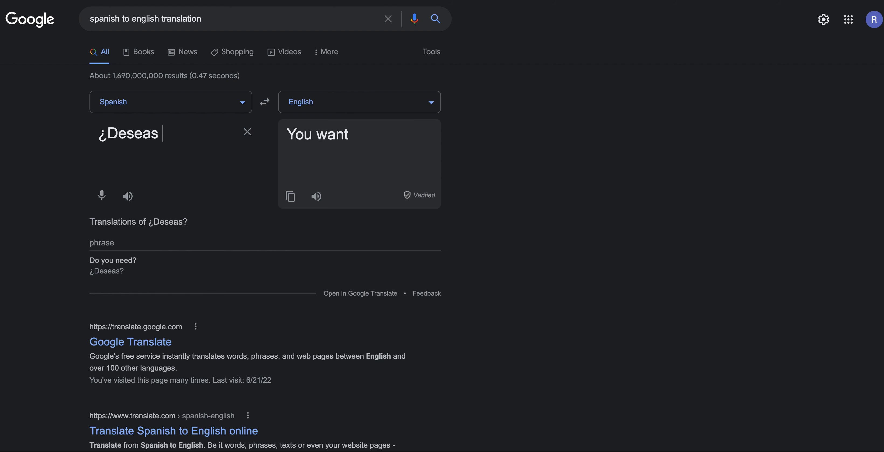
{"action": "mouse_move", "coordinate": [146, 318]}
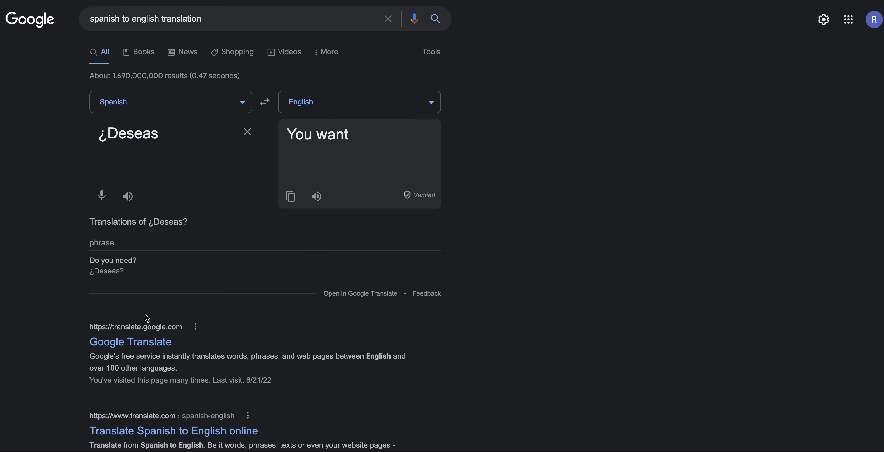
{"action": "mouse_move", "coordinate": [136, 234]}
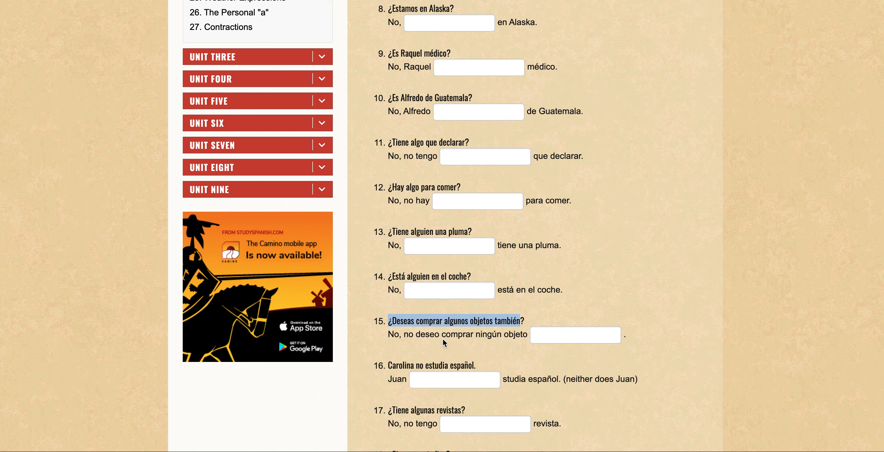
{"action": "mouse_move", "coordinate": [371, 326]}
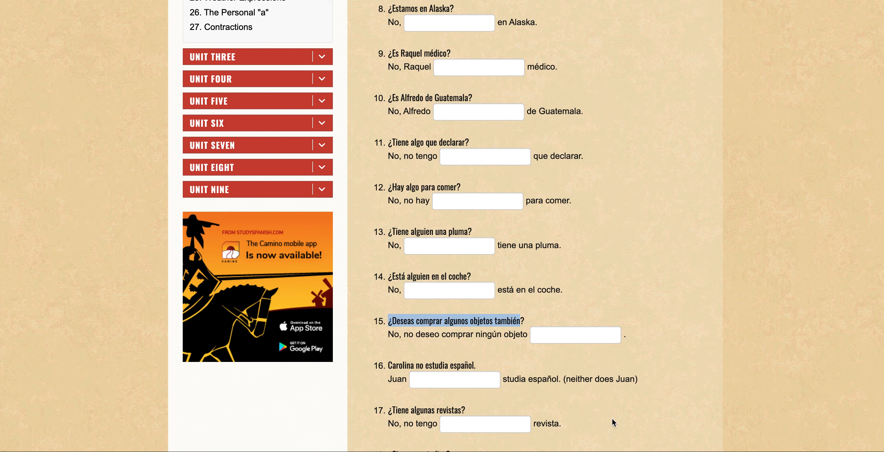
Step: Place the cursor in question 15's answer blank after 'ningún objeto'
{"action": "left_click", "coordinate": [576, 335]}
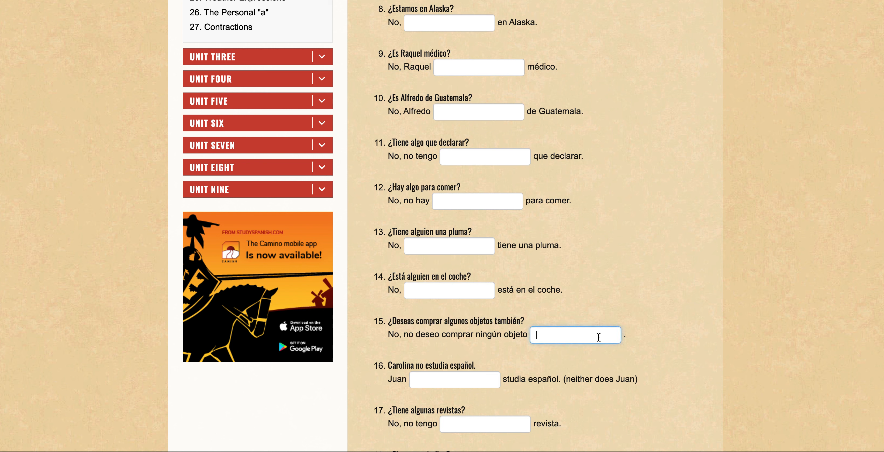